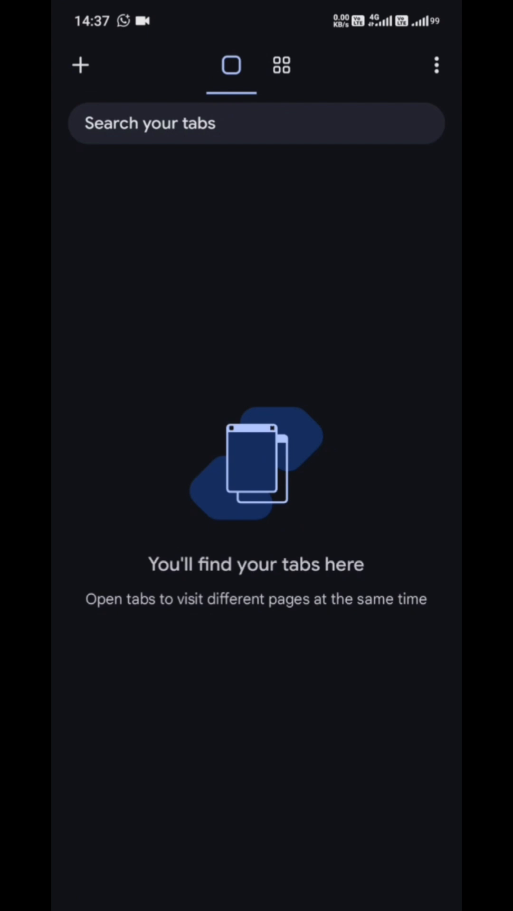
Step: Show the three-dot options menu in the tab switcher
{"action": "left_click", "coordinate": [434, 65]}
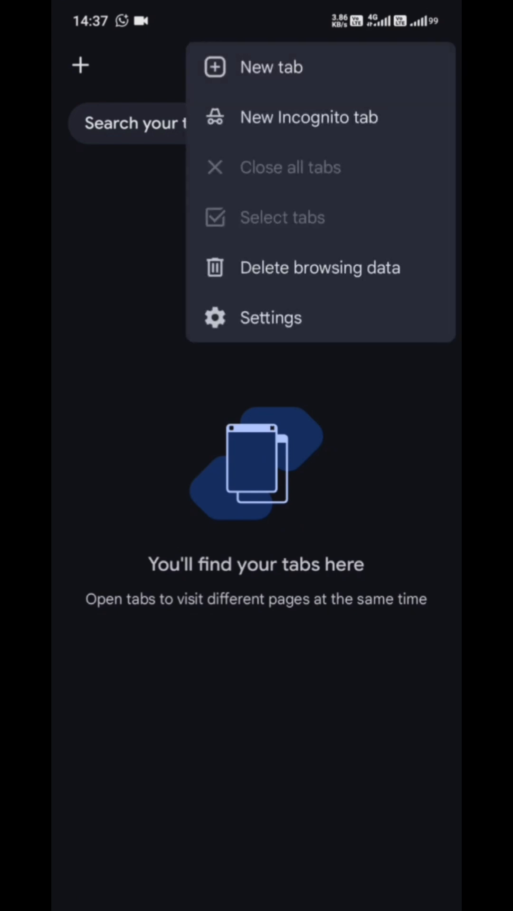
Step: Go to Chrome Settings from the options menu
{"action": "left_click", "coordinate": [269, 317]}
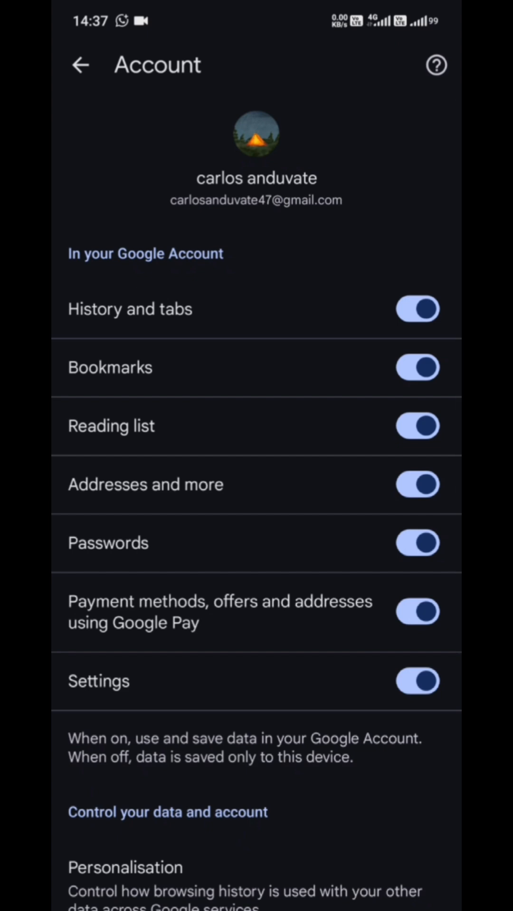
{"action": "scroll", "scroll_direction": "down", "scroll_amount": 3}
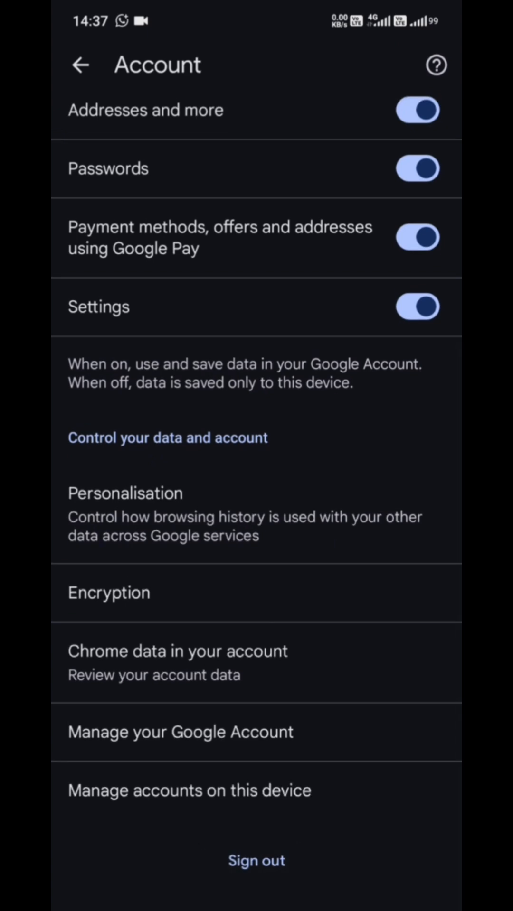
Step: Sign out of the current account, then pick a different Google account from the sign-in sheet
{"action": "left_click", "coordinate": [256, 860]}
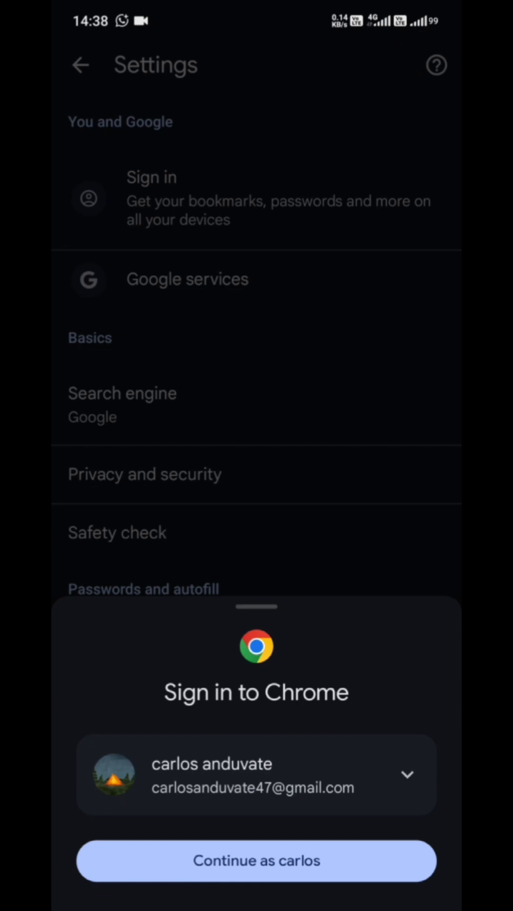
{"action": "left_click", "coordinate": [406, 775]}
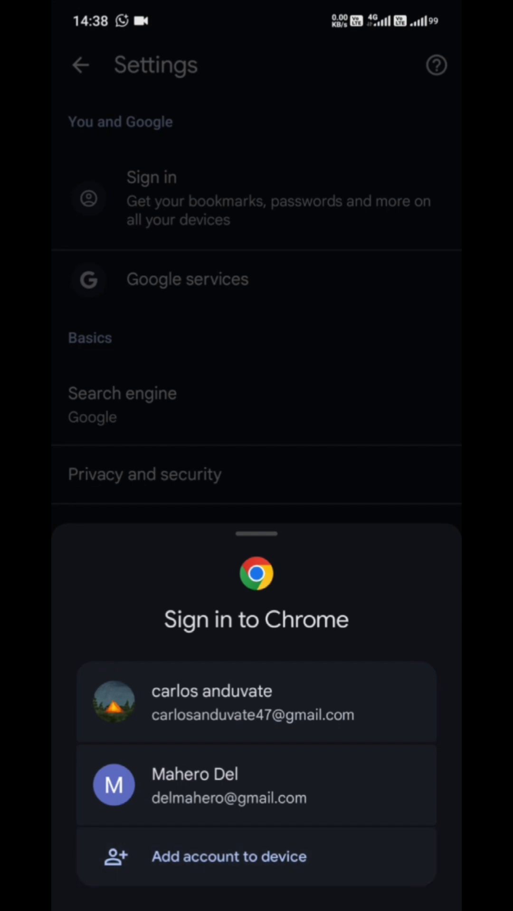
{"action": "left_click", "coordinate": [255, 702]}
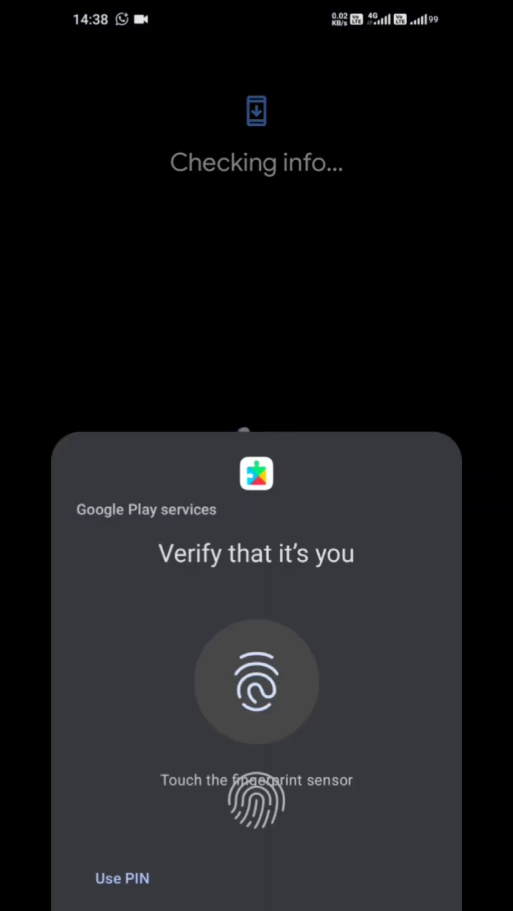